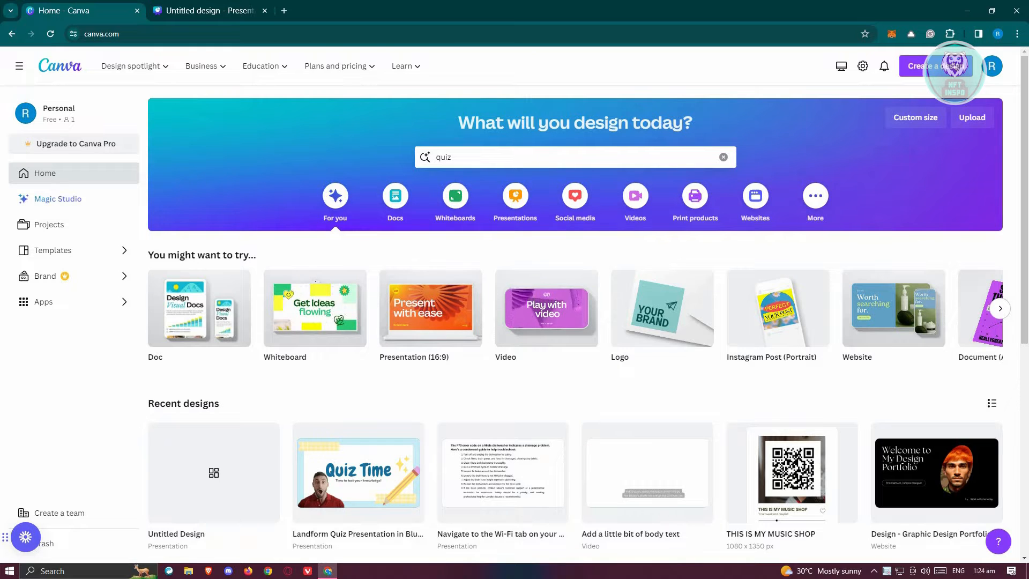
Open the Untitled Design presentation from Recent designs into the editor
left_click(207, 11)
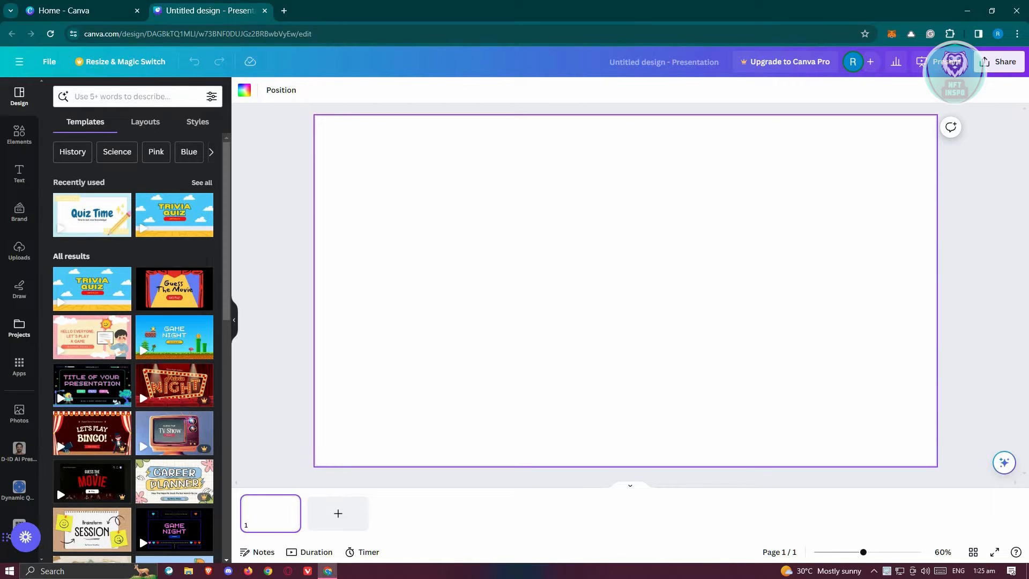
Place the uploaded food photo on the slide and trim its width from the side
left_click(19, 251)
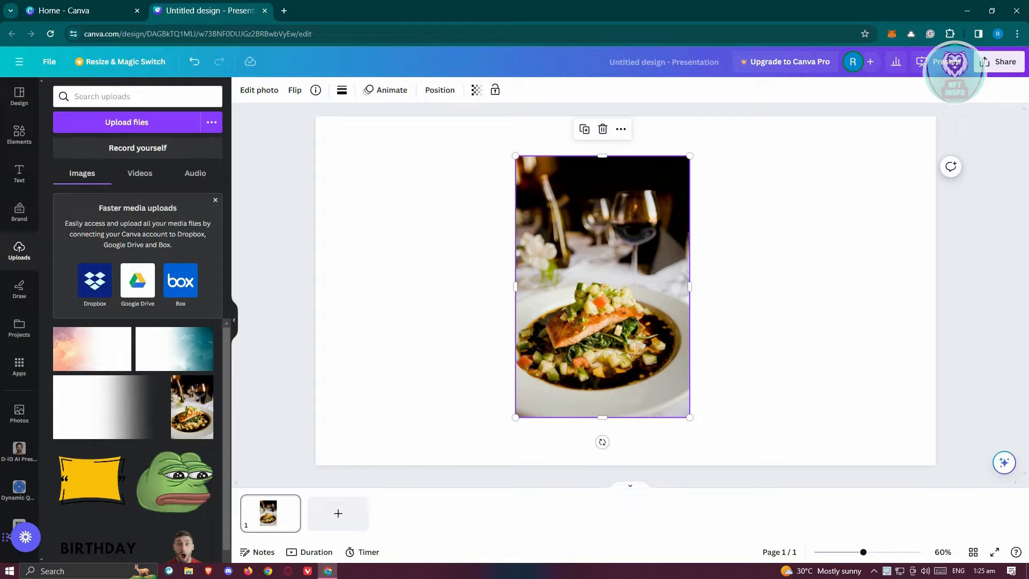
left_click(260, 90)
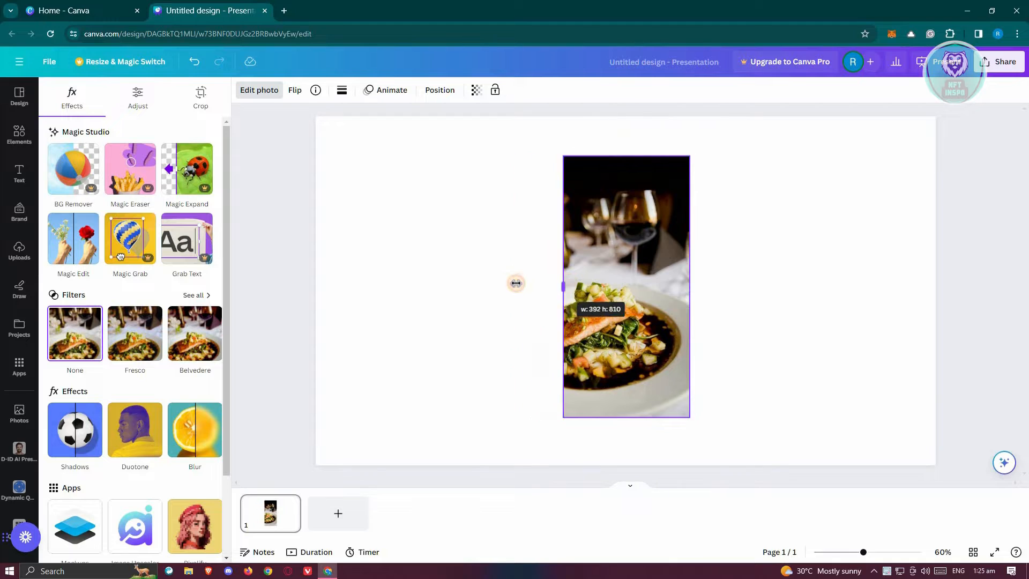
left_click_drag(517, 283, 540, 270)
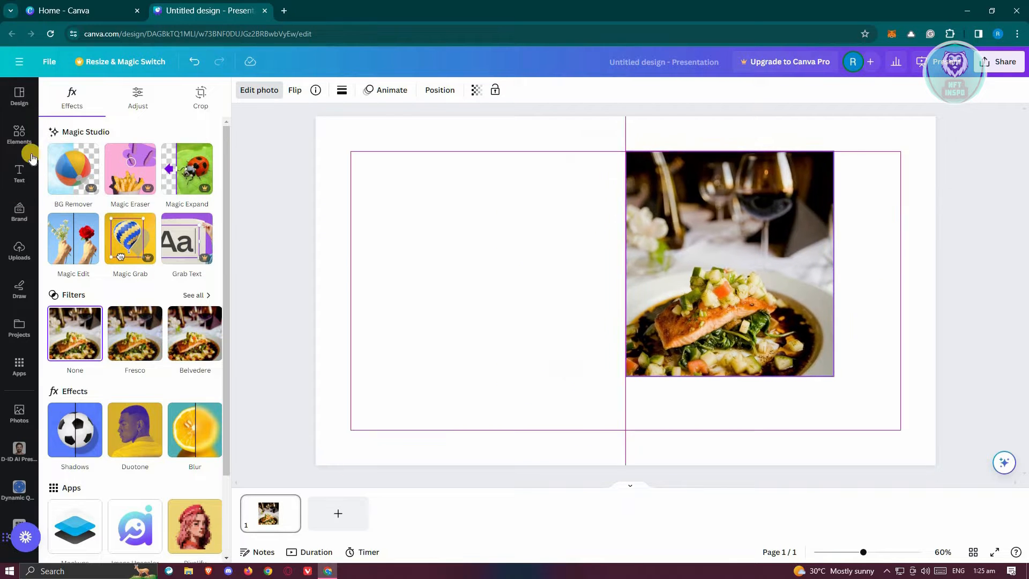
Add a circle shape from Elements > Shapes beside the food photo
left_click(19, 135)
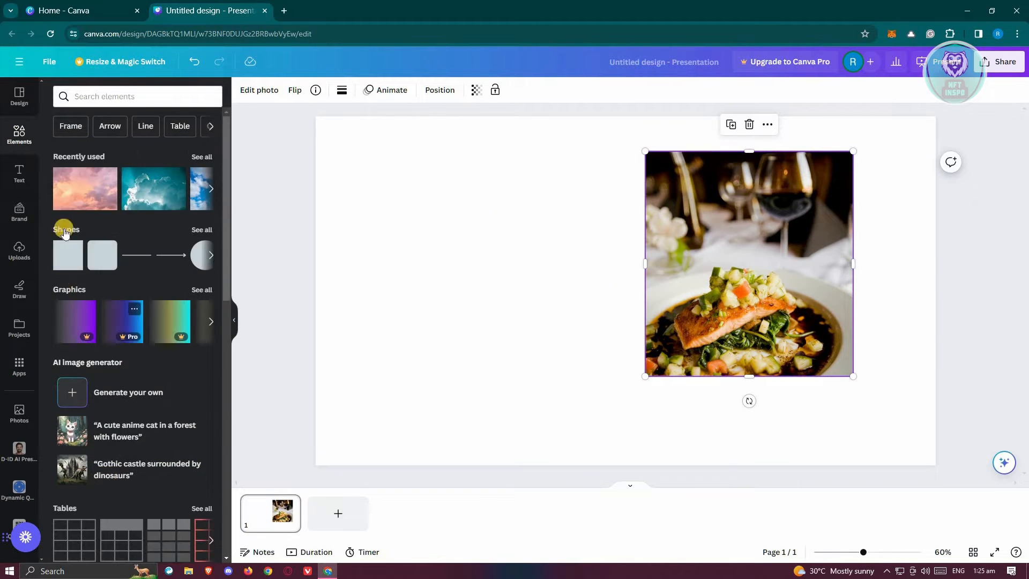
left_click(202, 230)
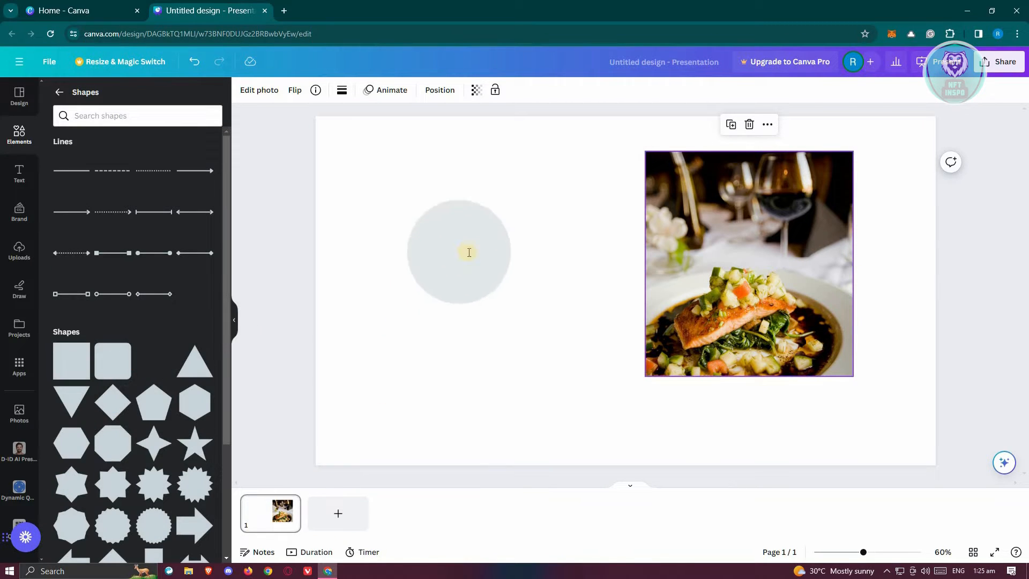
left_click(459, 253)
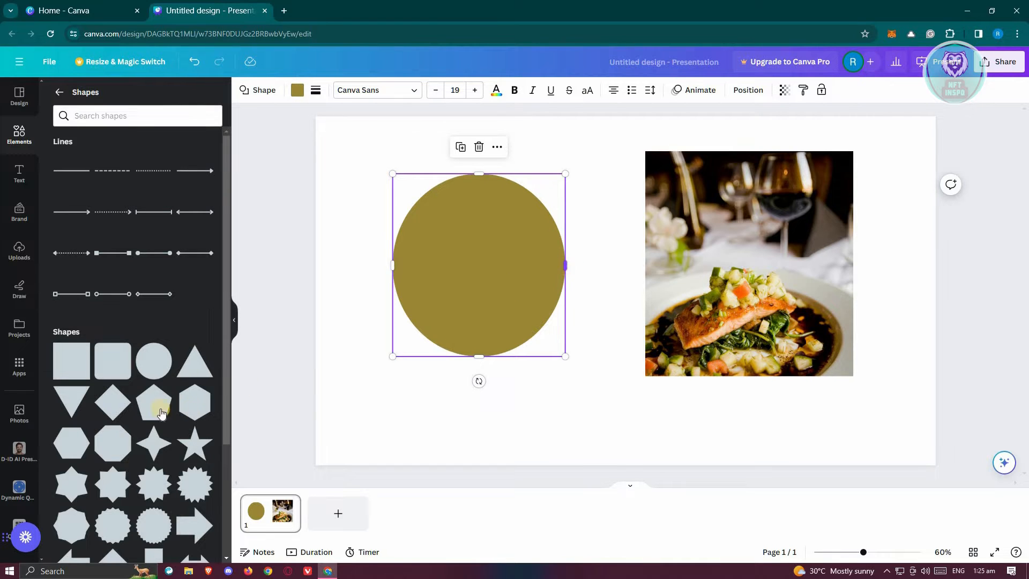
scroll("down", 3)
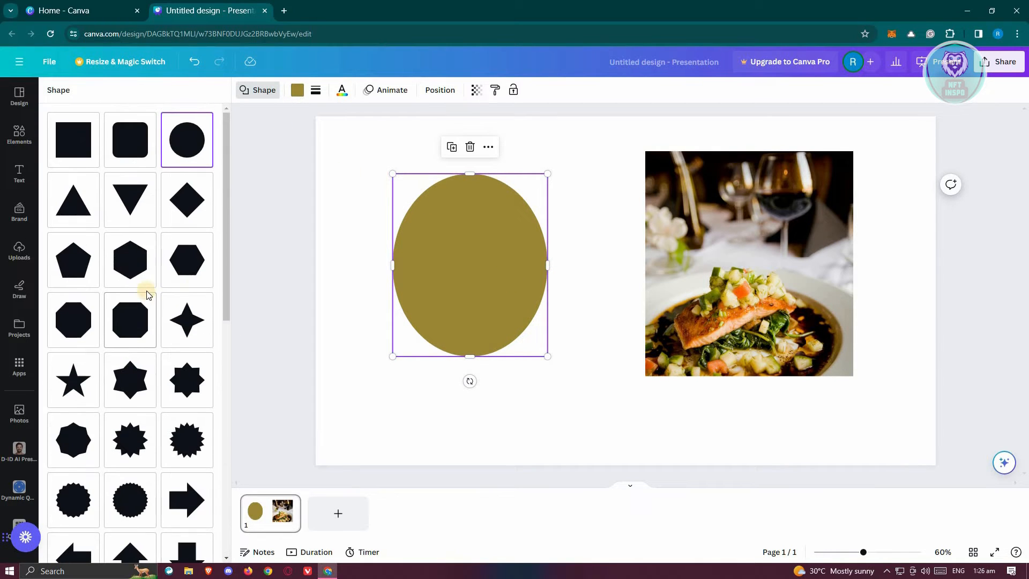
mouse_move(129, 260)
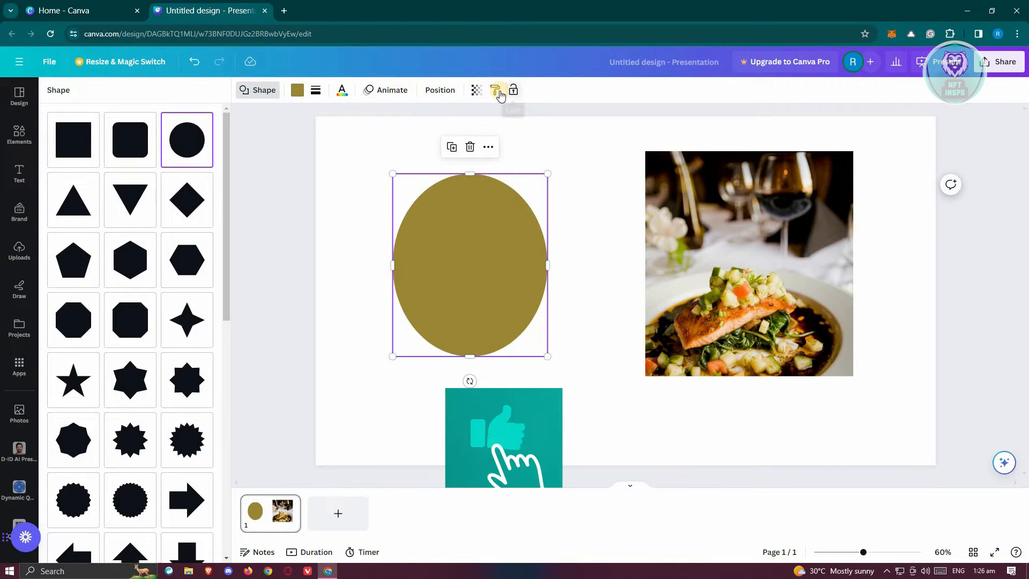
Bring up the more-actions menu for the golden circle
left_click(489, 147)
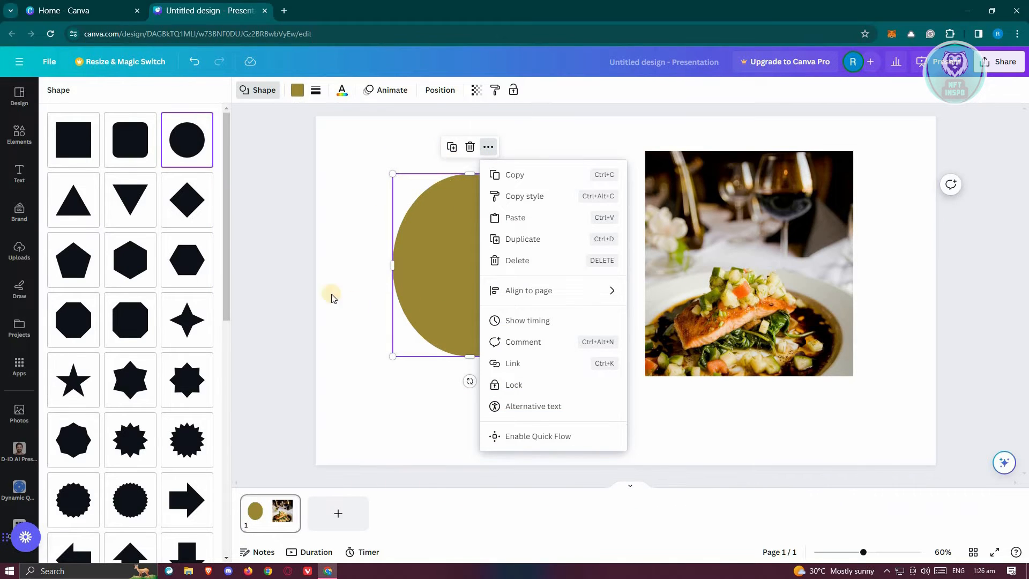
mouse_move(249, 256)
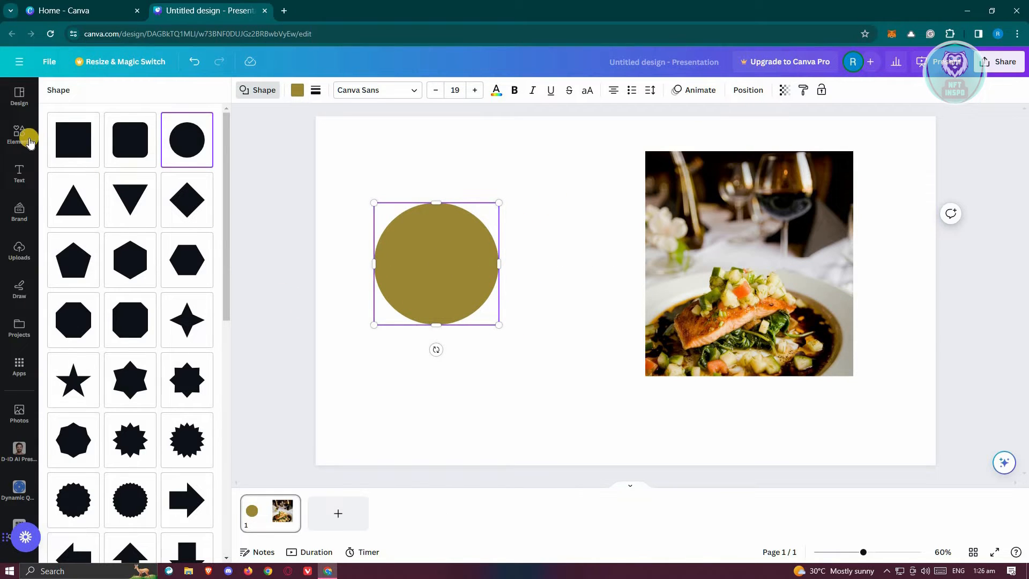
Add a square from Shapes, colour it white, and place it over the circle's right half
left_click(19, 136)
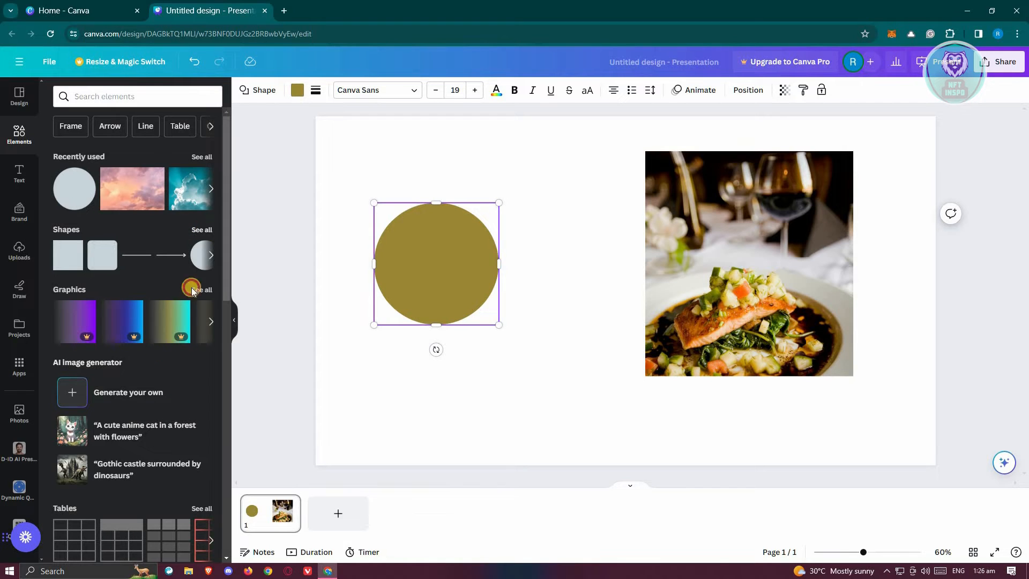
left_click(202, 229)
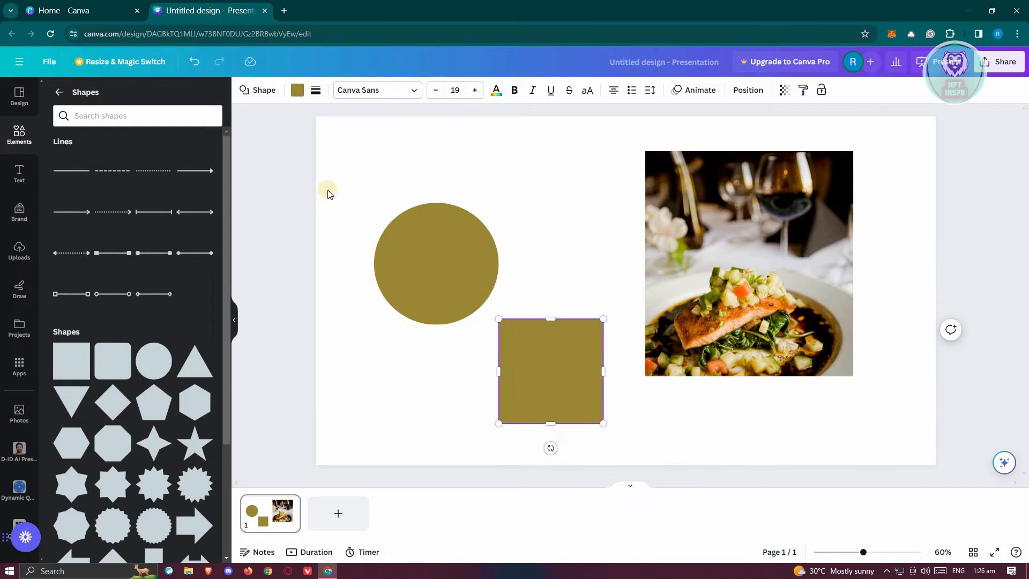
left_click(297, 90)
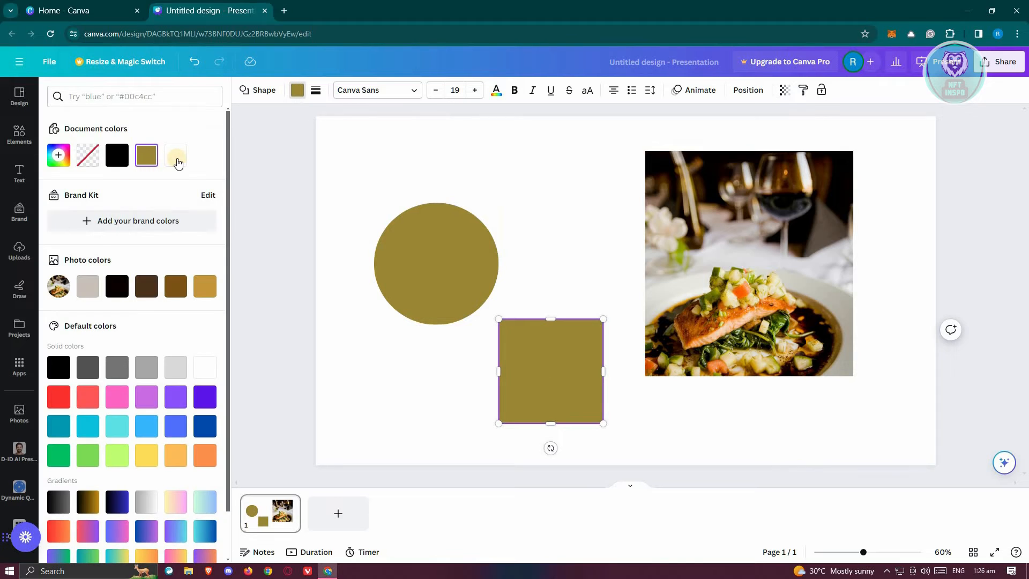
left_click(175, 156)
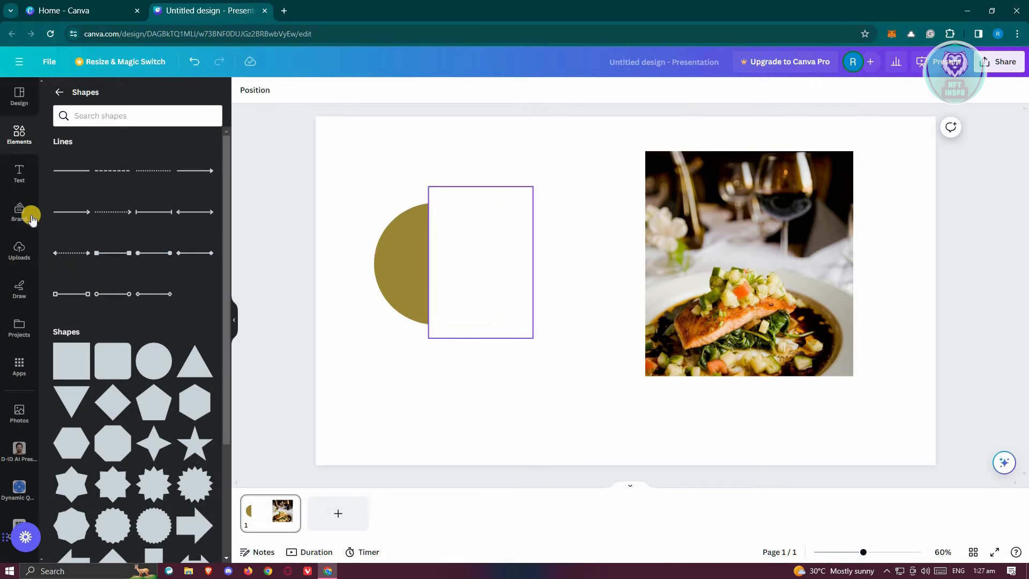
left_click(480, 263)
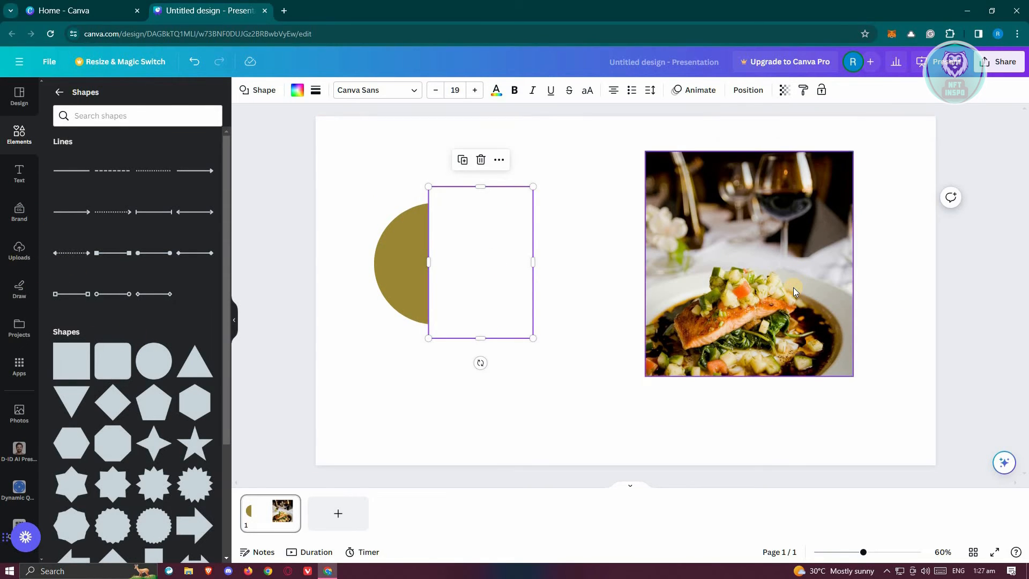
Delete the food photo and place another uploaded image on the slide's right side
left_click(480, 159)
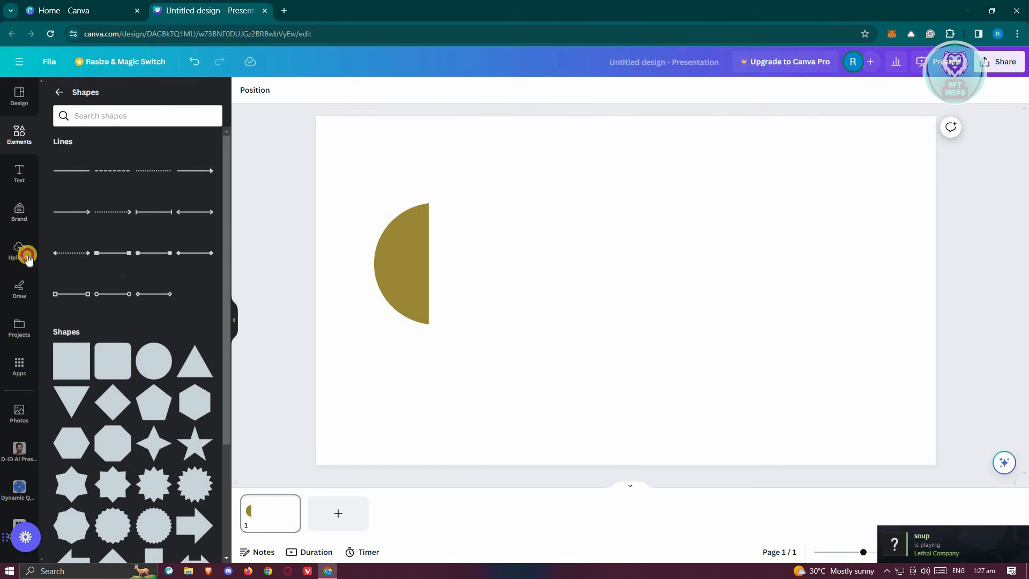
left_click(19, 251)
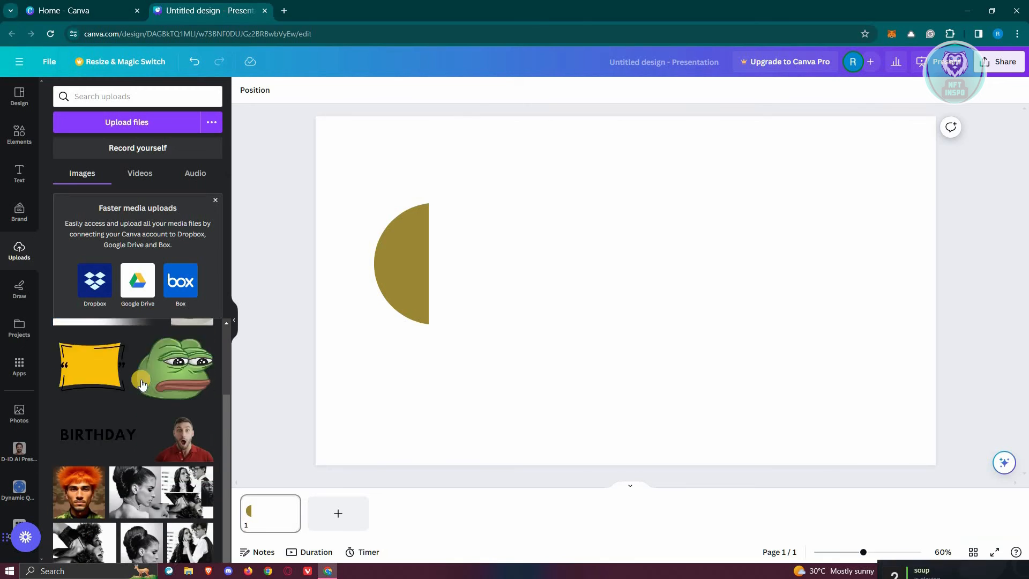
scroll("down", 3)
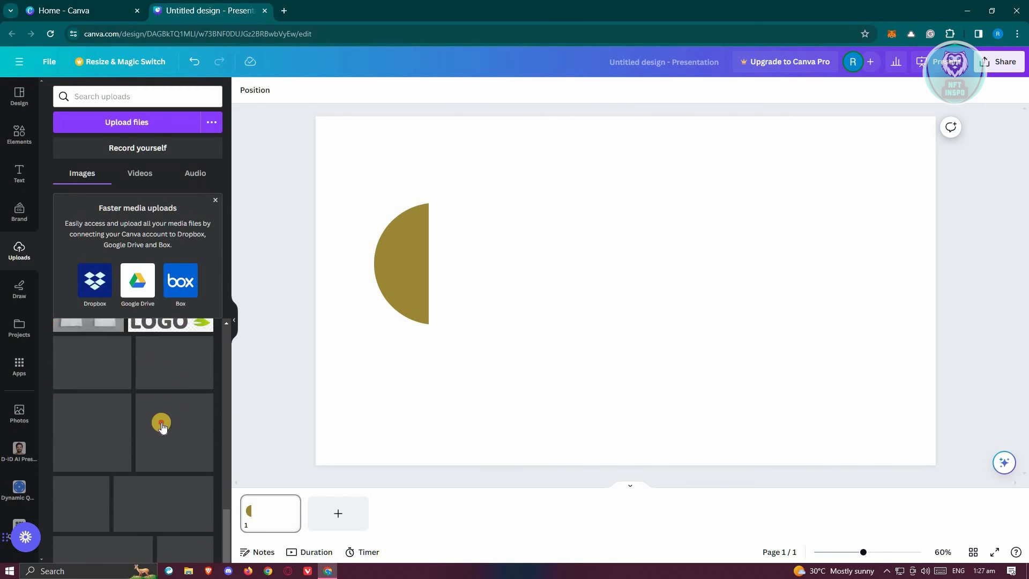
left_click(161, 423)
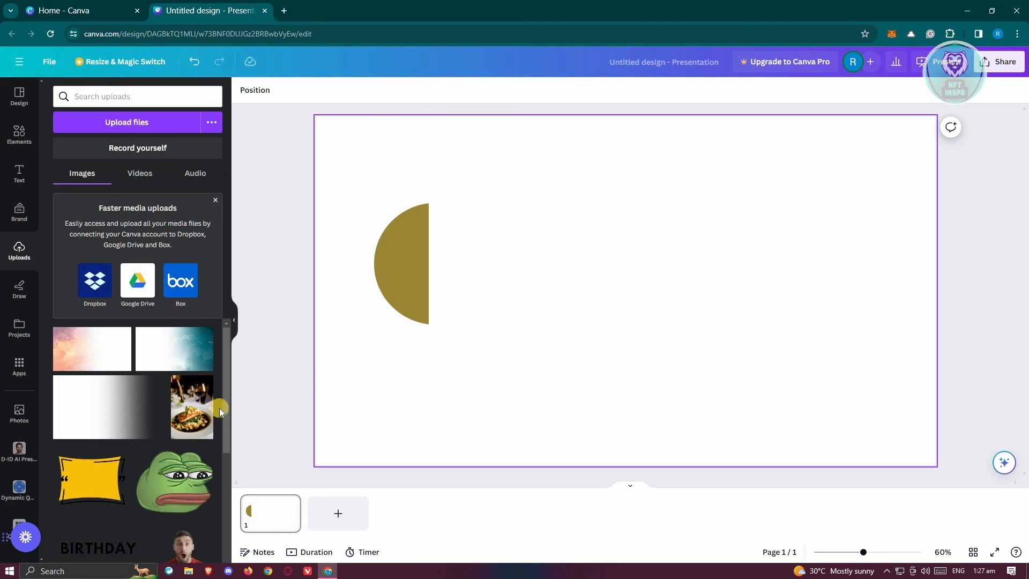
left_click(676, 232)
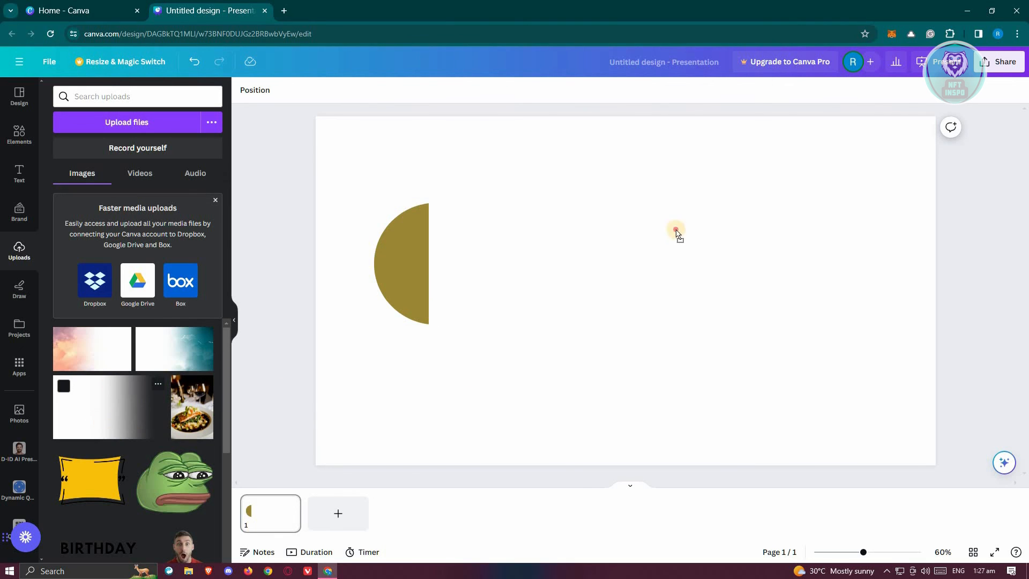
left_click(676, 232)
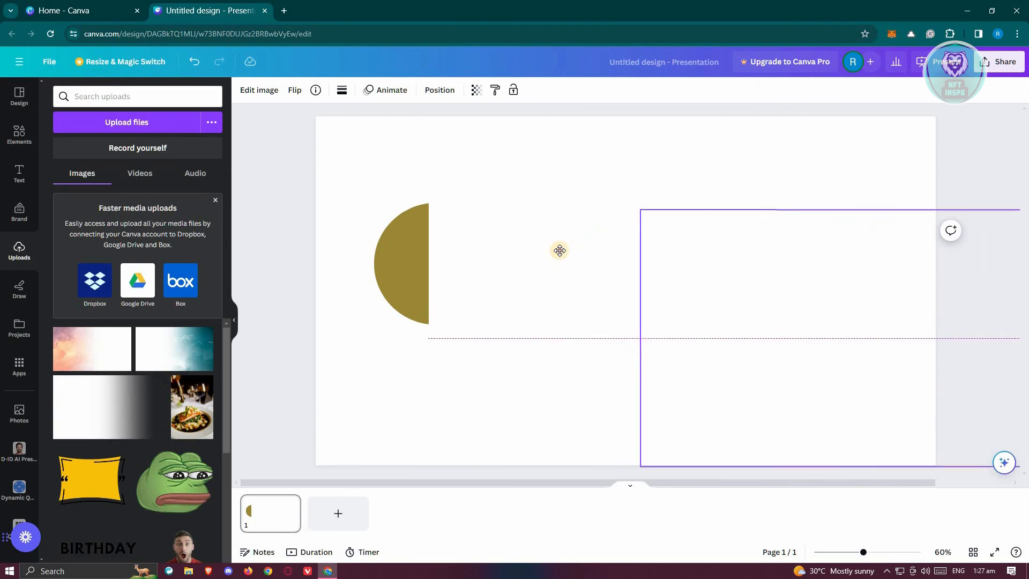